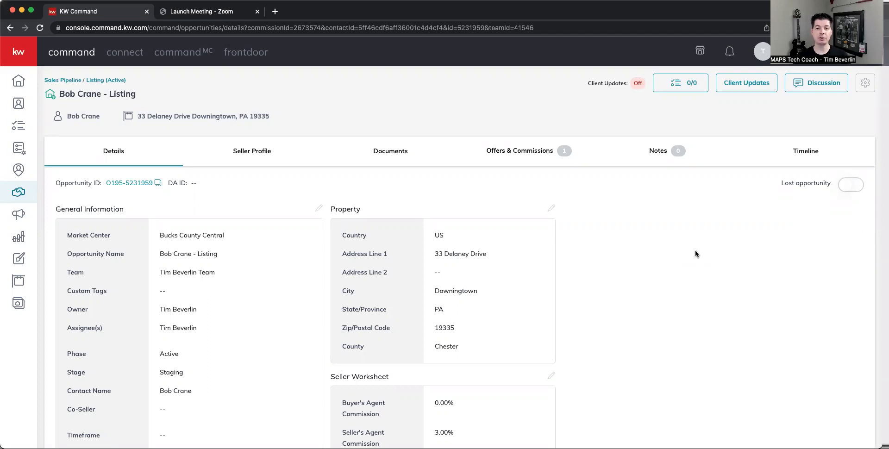
mouse_move(483, 251)
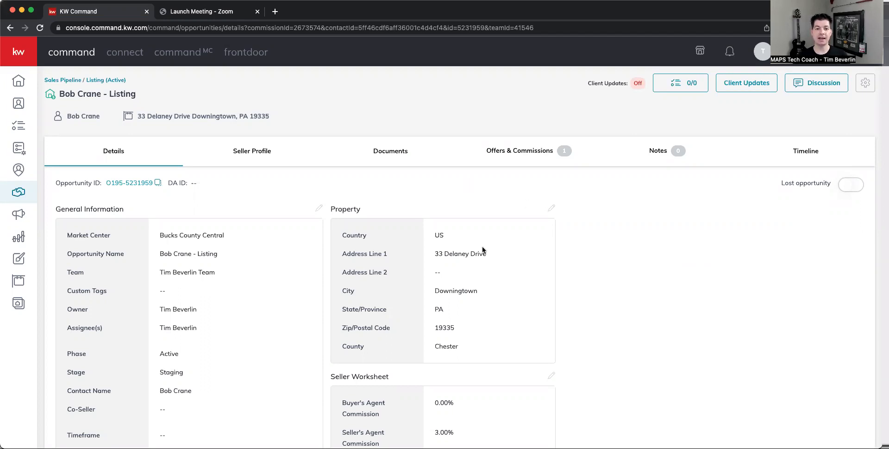
mouse_move(528, 177)
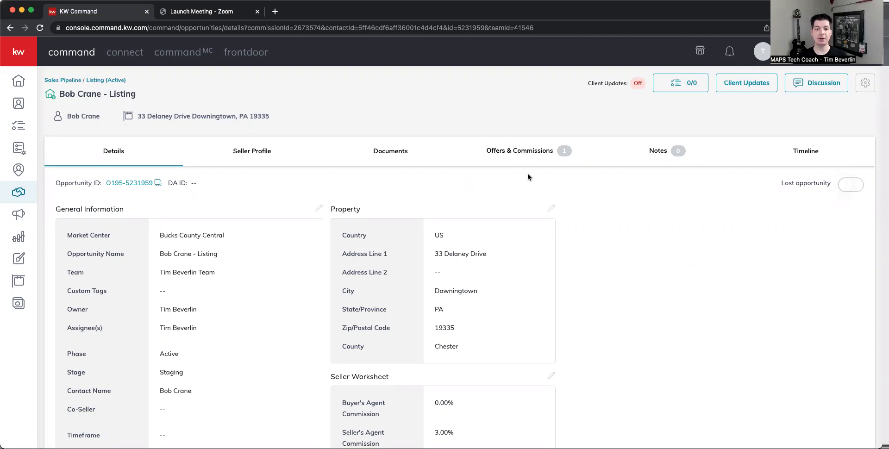
Step: Show the Bob Crane listing's Offers & Commissions page with Joe Smith's accepted $500,000 offer
left_click(518, 151)
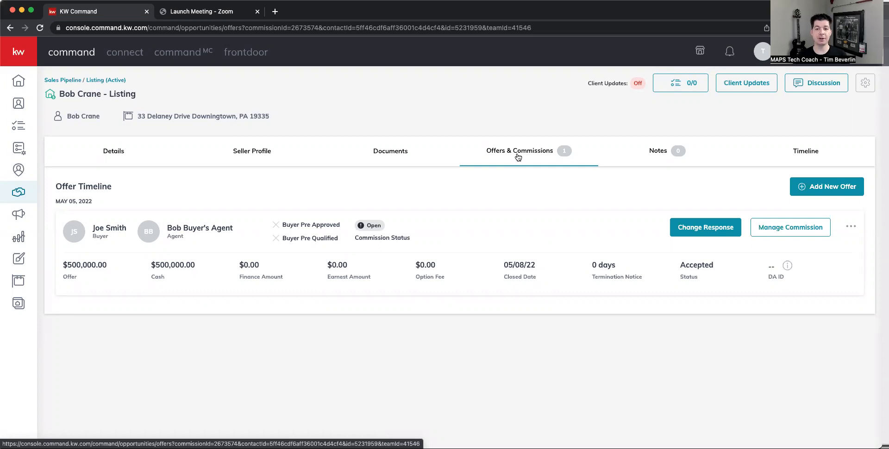
Step: Open Manage Commission for the $500,000 offer, showing the $15,000 total commission breakdown
left_click(789, 227)
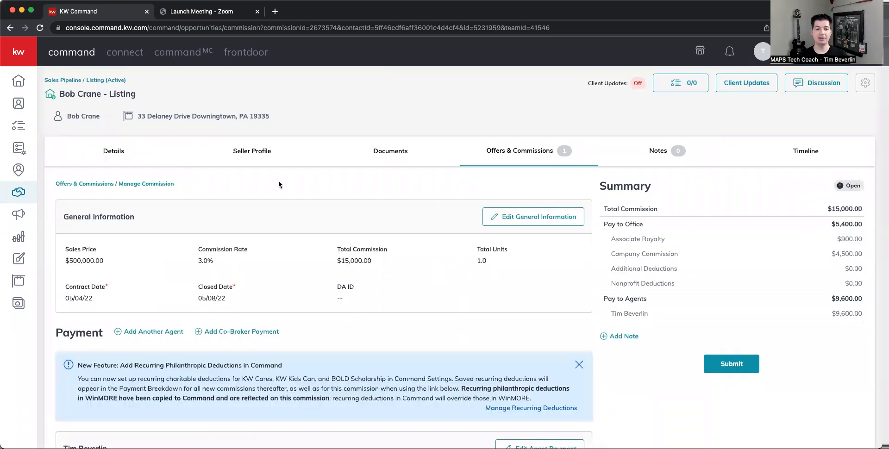
mouse_move(379, 292)
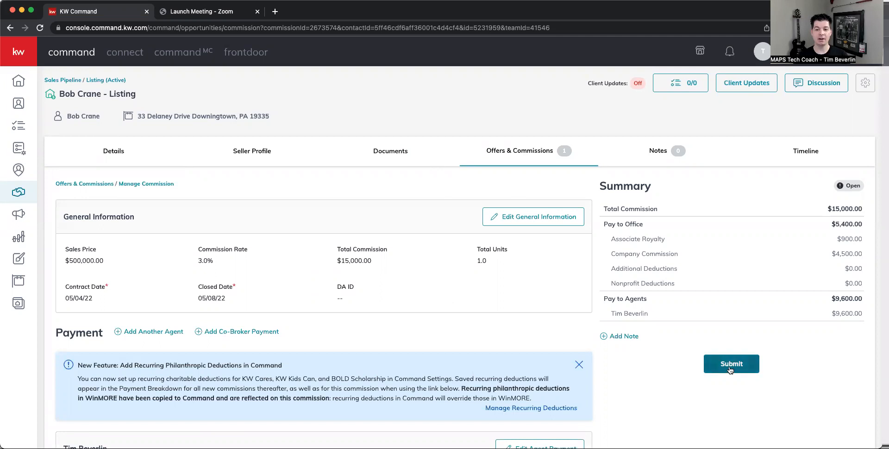
Step: Submit the commission, bringing up Charitable Donations with $10 each for KW Cares and KW Kids Can
left_click(731, 364)
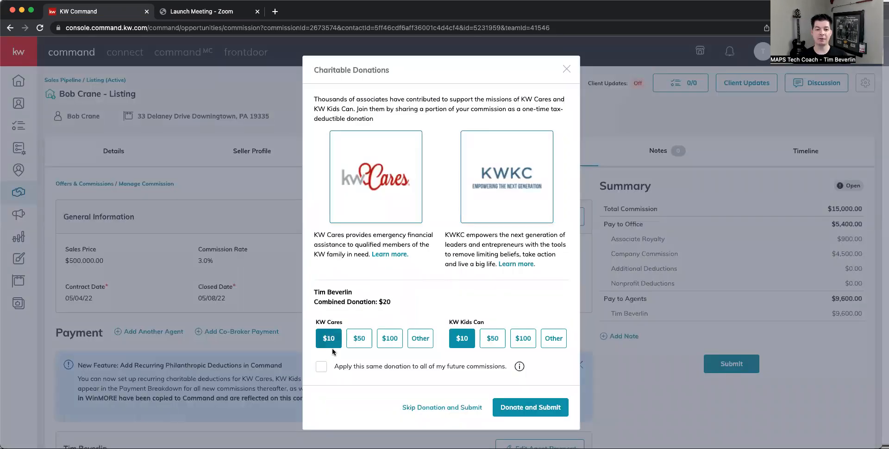
mouse_move(335, 364)
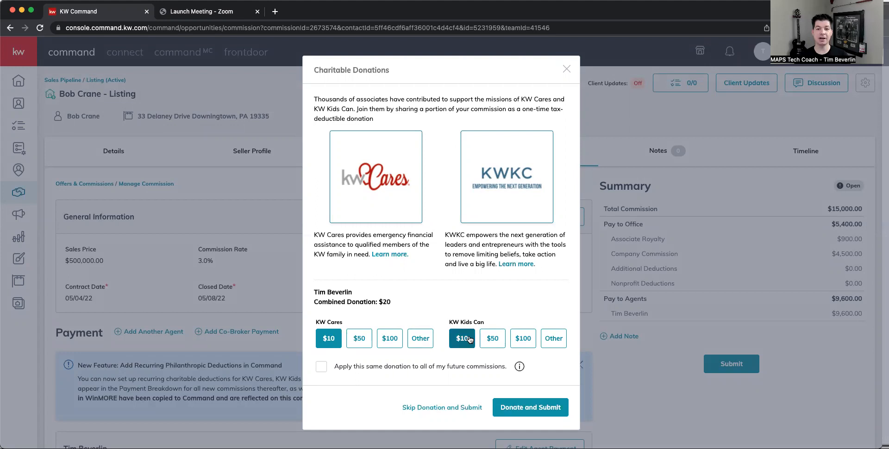
mouse_move(455, 274)
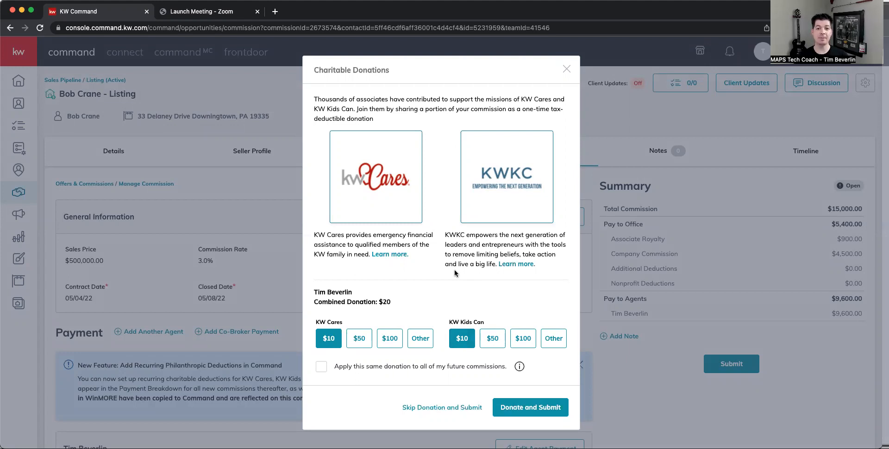
mouse_move(337, 379)
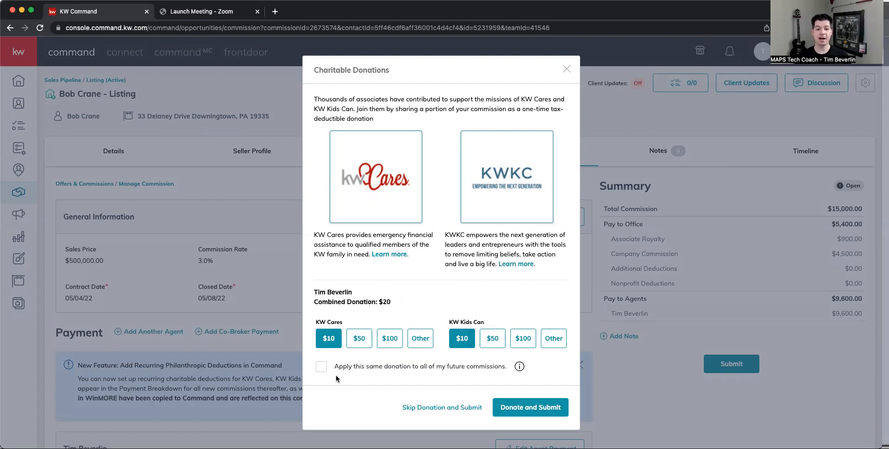
Step: Choose Other for the KW Cares and KW Kids Can donations, leaving both at $0.00
left_click(420, 338)
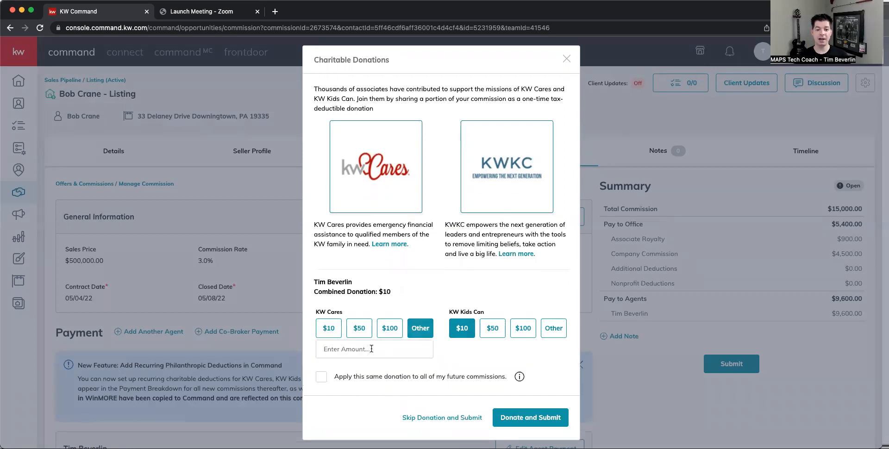
left_click(363, 349)
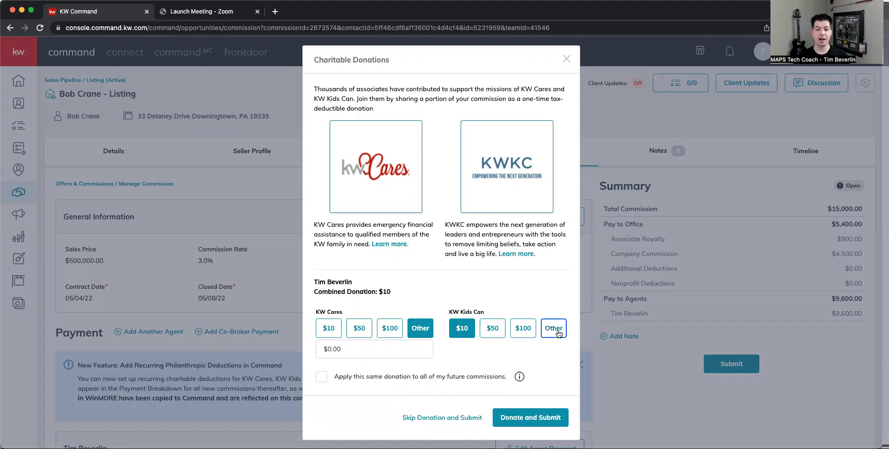
left_click(554, 329)
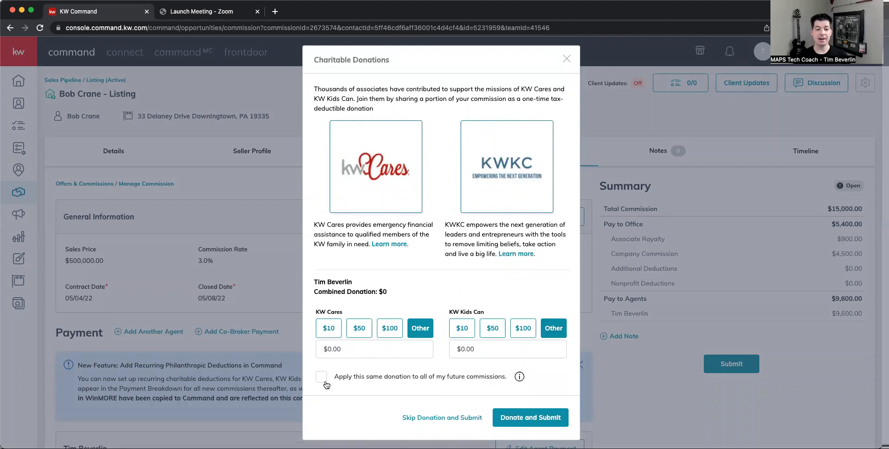
mouse_move(364, 366)
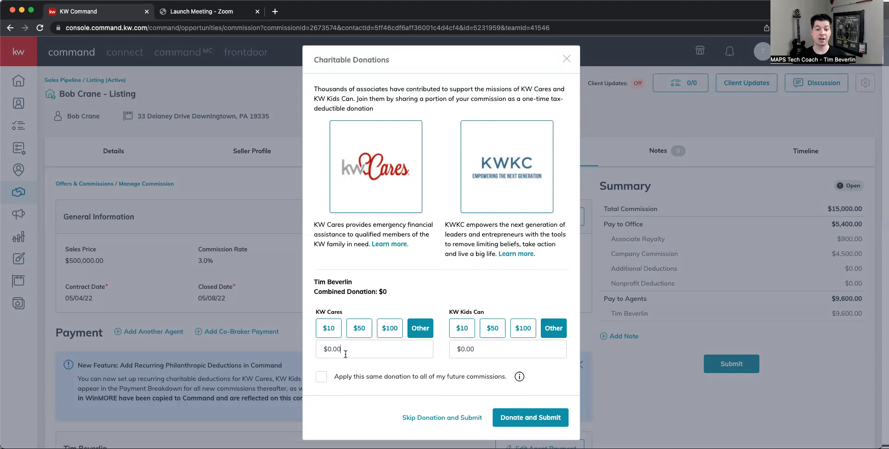
Step: Select the KW Cares custom amount field to replace its value with $50.00
triple_click(374, 348)
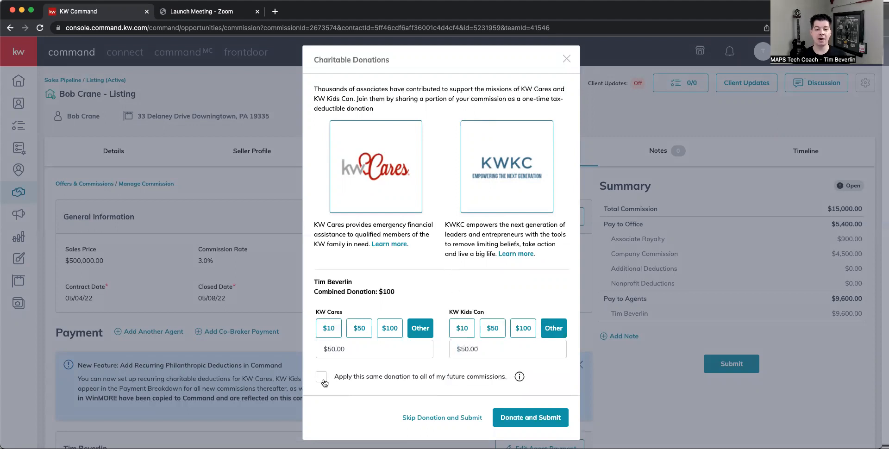
mouse_move(331, 385)
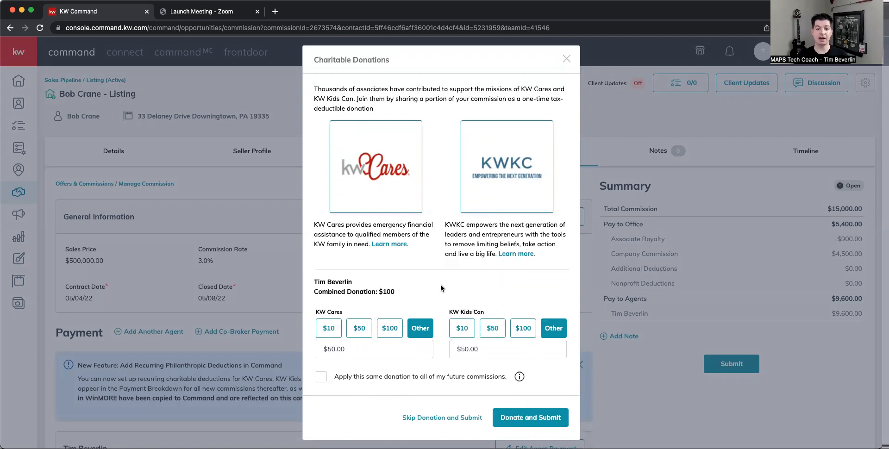
mouse_move(379, 376)
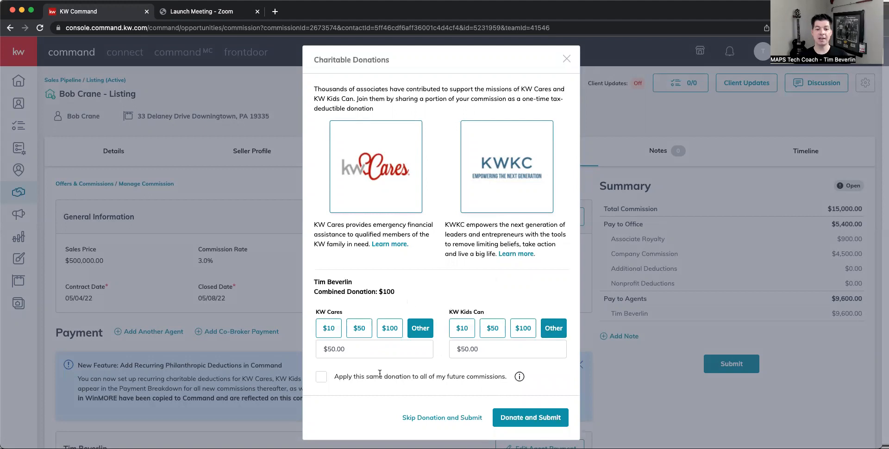
mouse_move(434, 269)
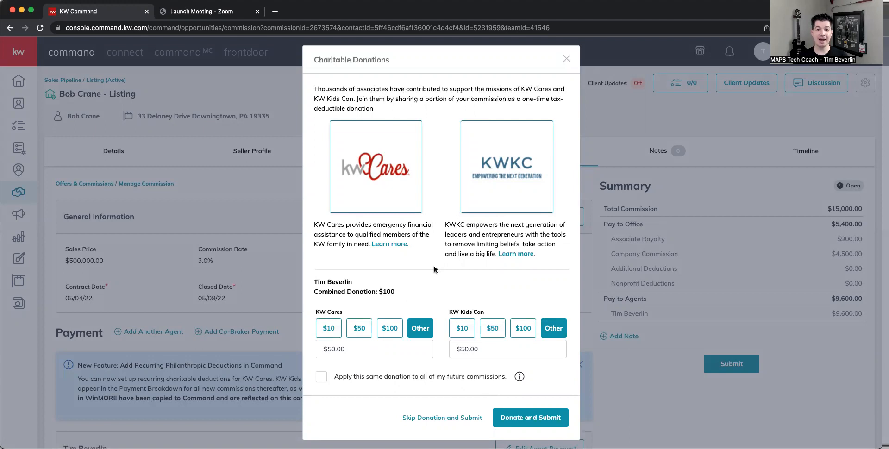
mouse_move(329, 328)
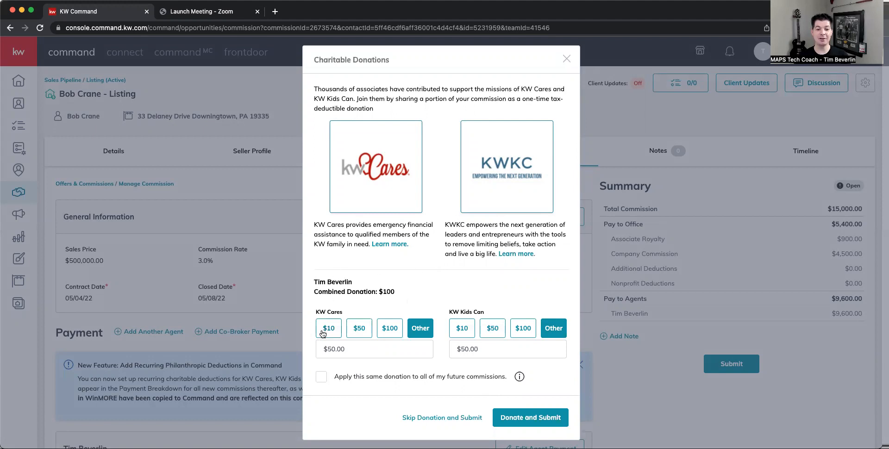